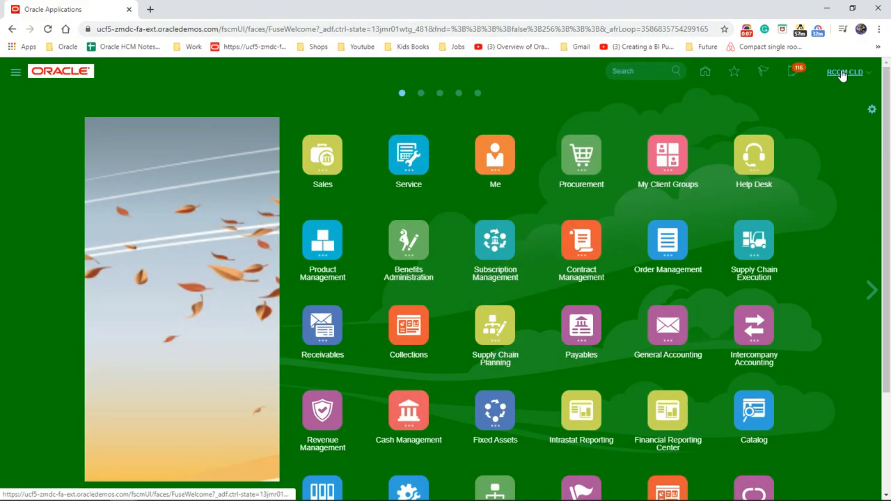
Step: From the user menu, reach Setup and Maintenance for Compensation Management
left_click(845, 71)
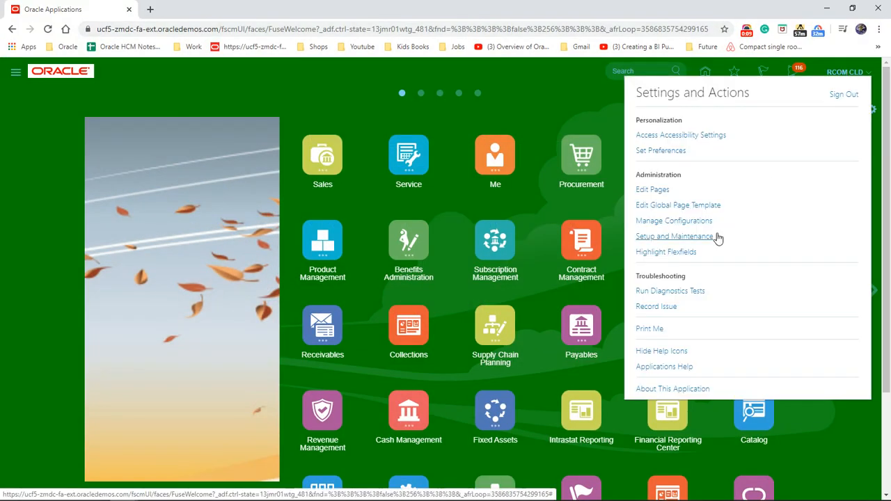
left_click(674, 236)
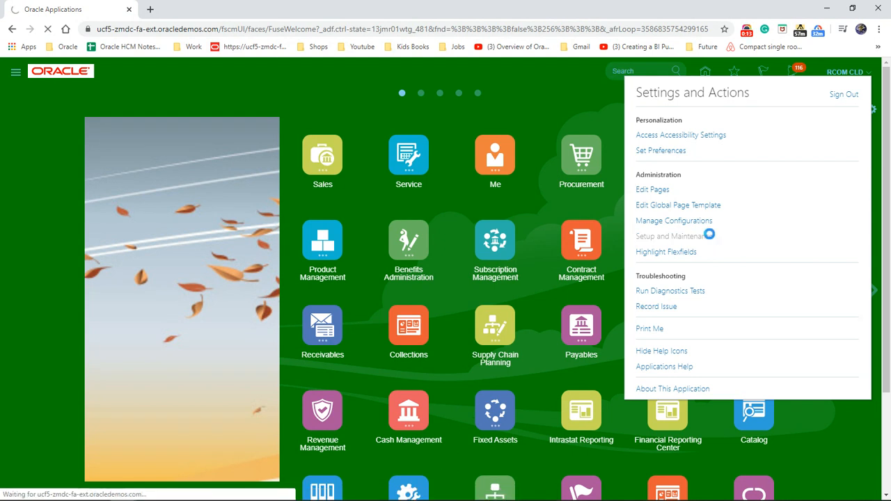
left_click(665, 235)
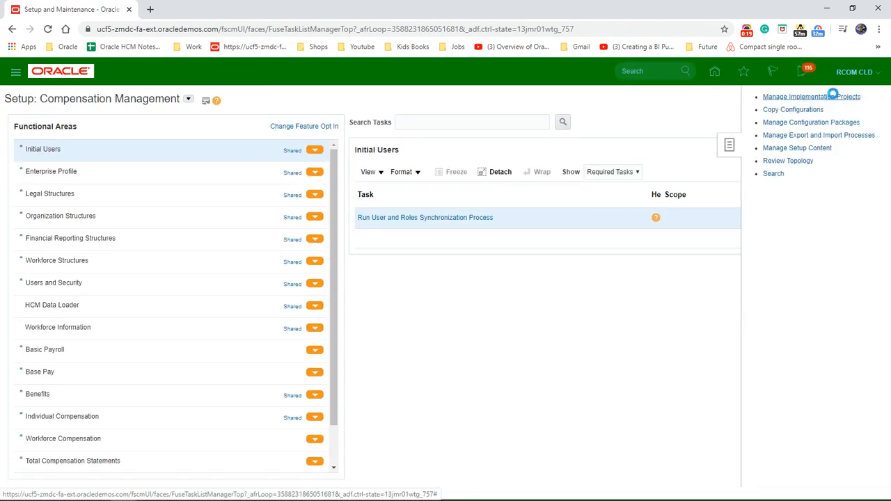
Step: Open BMW HCM Implementation Project from the Manage Implementation Projects list
left_click(811, 96)
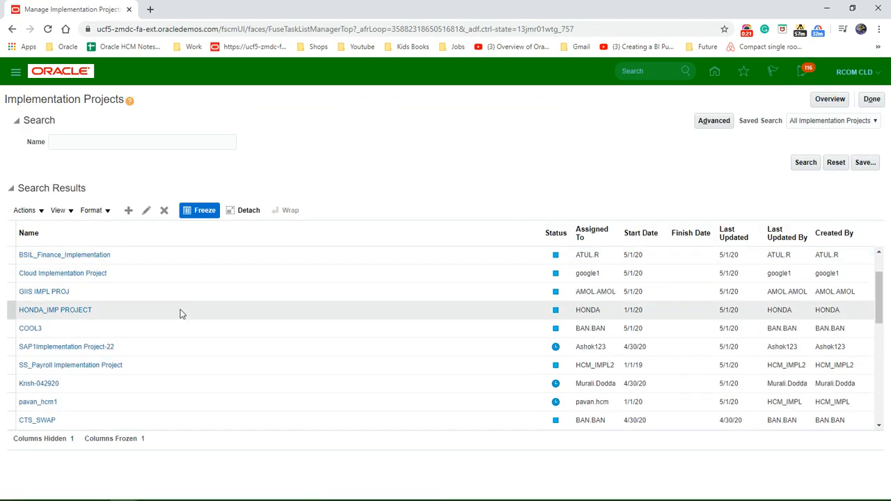
scroll("down", 3)
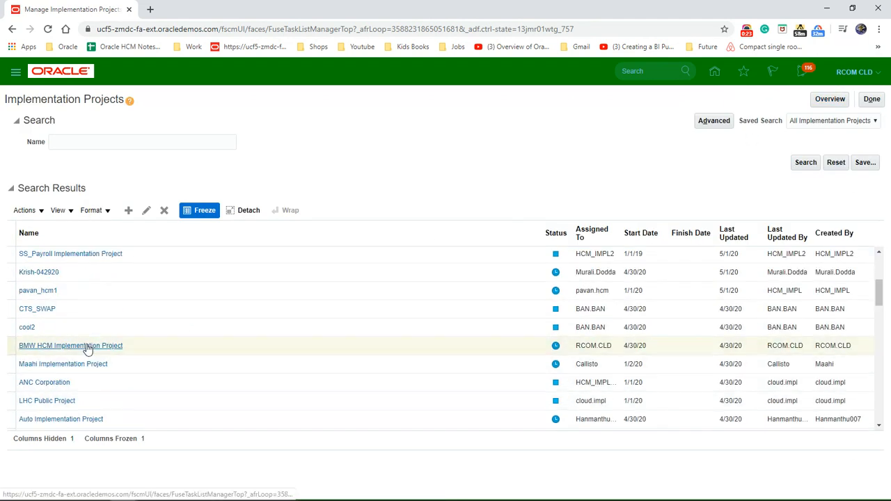
left_click(71, 345)
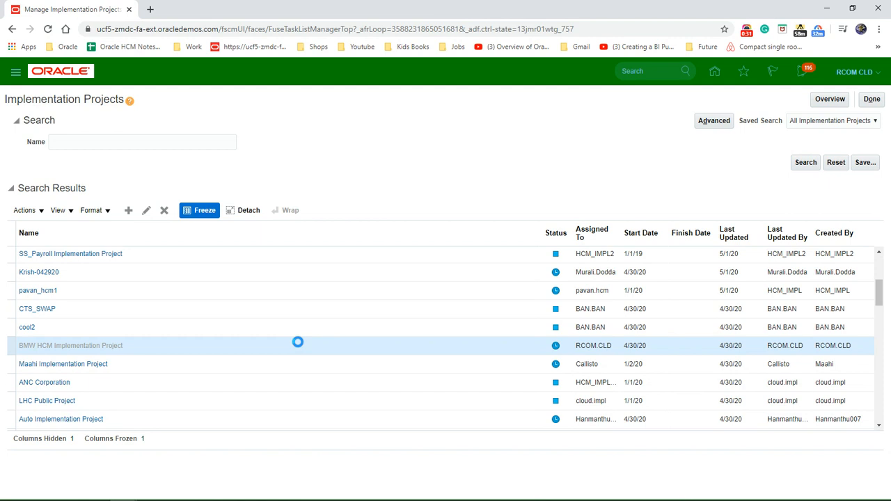
Step: Search the BMW project's tasks for Manage Job and open the Manage Jobs page
left_click(65, 345)
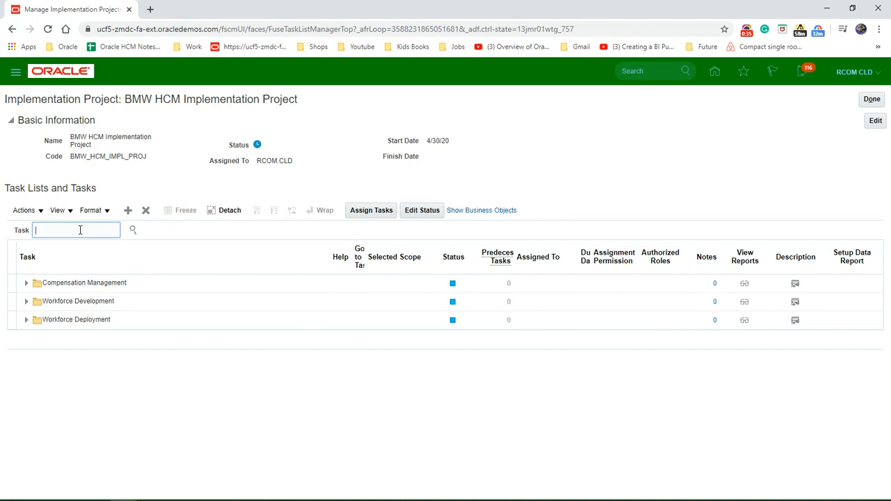
type("MANAGE")
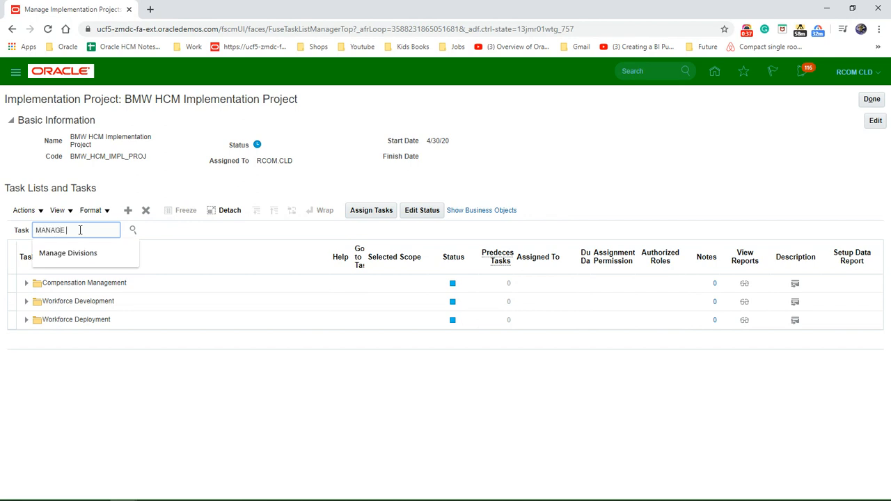
type("JOBS")
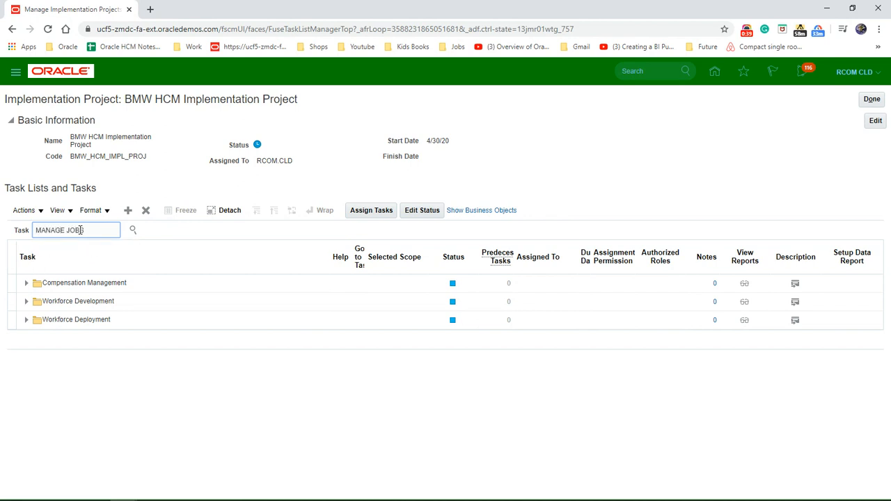
left_click(132, 230)
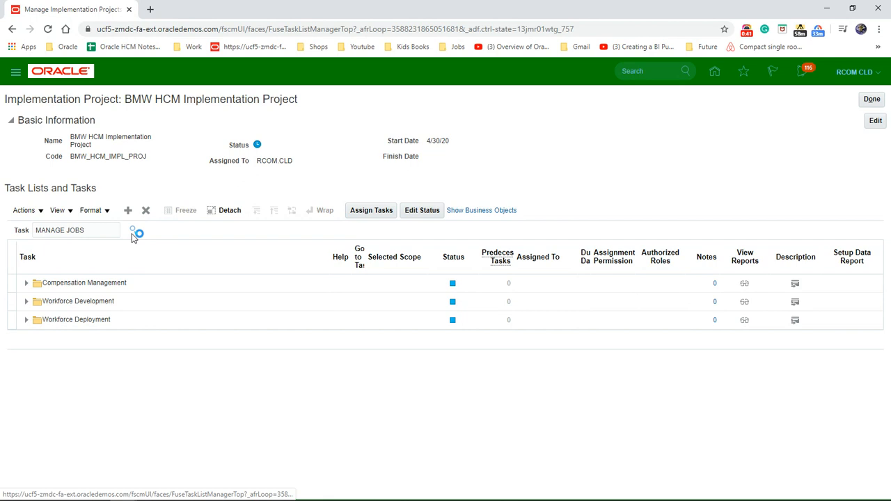
left_click(133, 230)
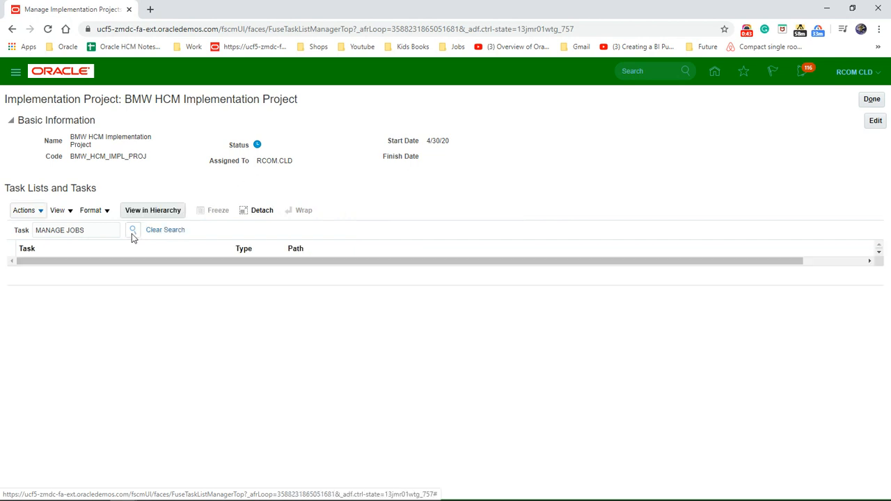
left_click(75, 230)
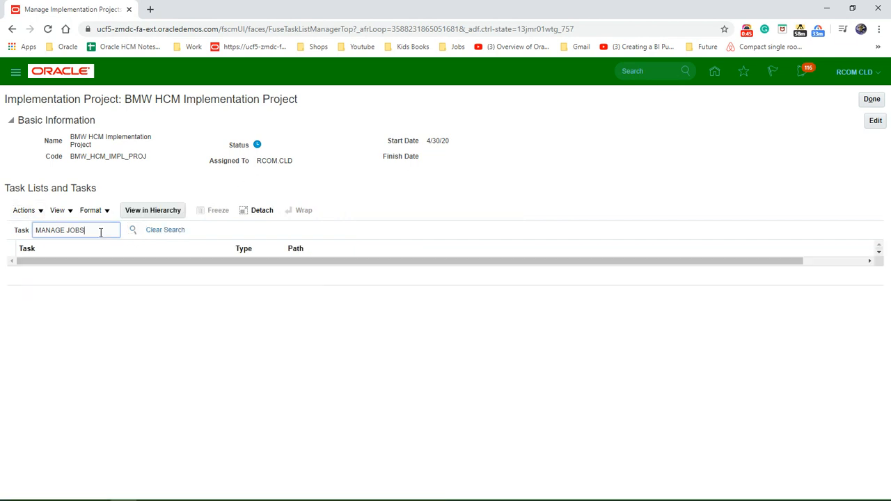
left_click(132, 230)
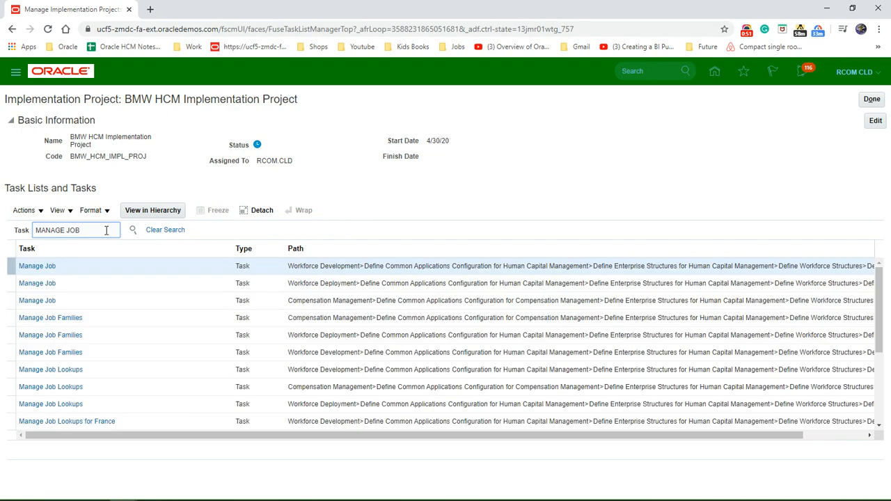
left_click(77, 230)
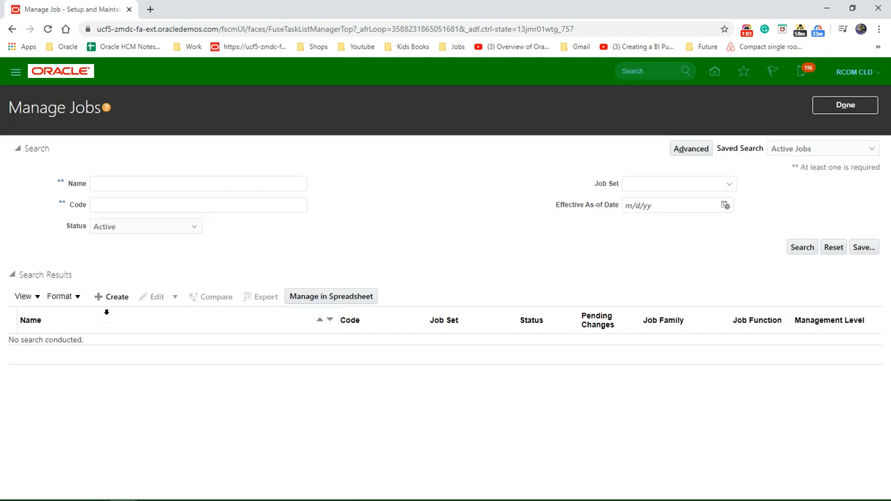
Step: Open Create Job Basic Details with Common Set as the job set
left_click(115, 296)
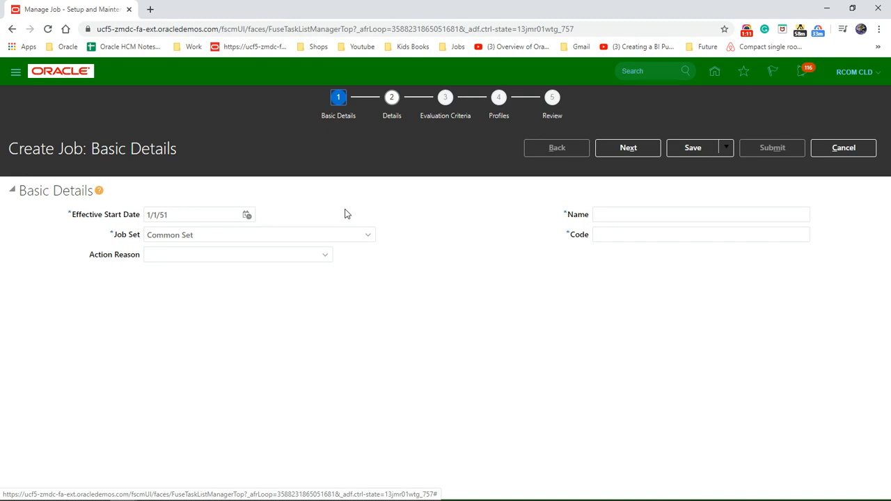
mouse_move(300, 221)
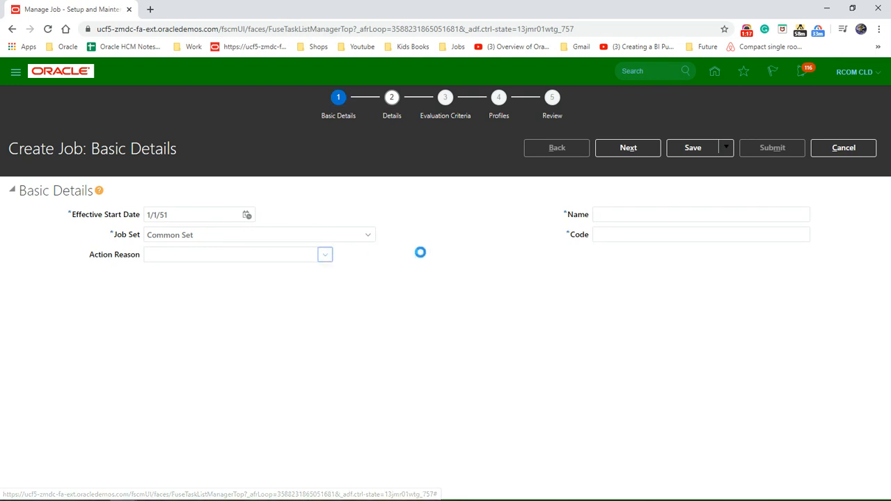
left_click(323, 255)
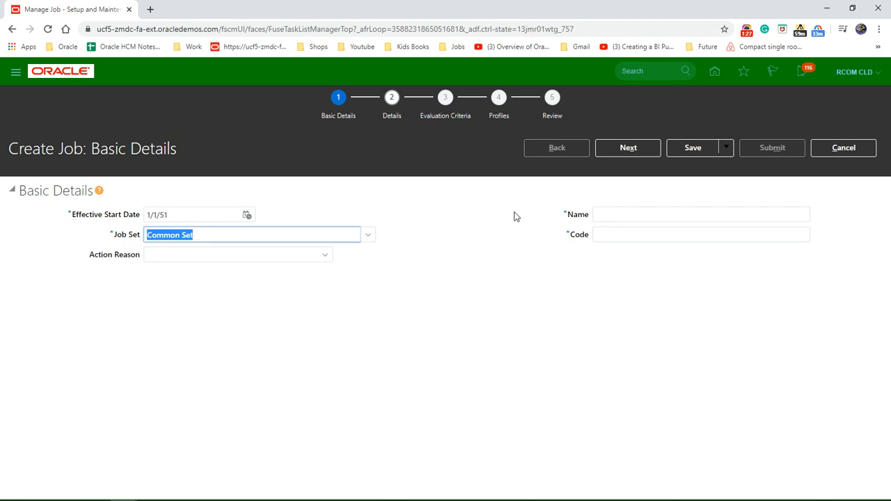
Step: Enter job name 'BMW SALES PART EXCHANGE' and code 'BMW_SALES_PART_EX' on Basic Details
left_click(701, 214)
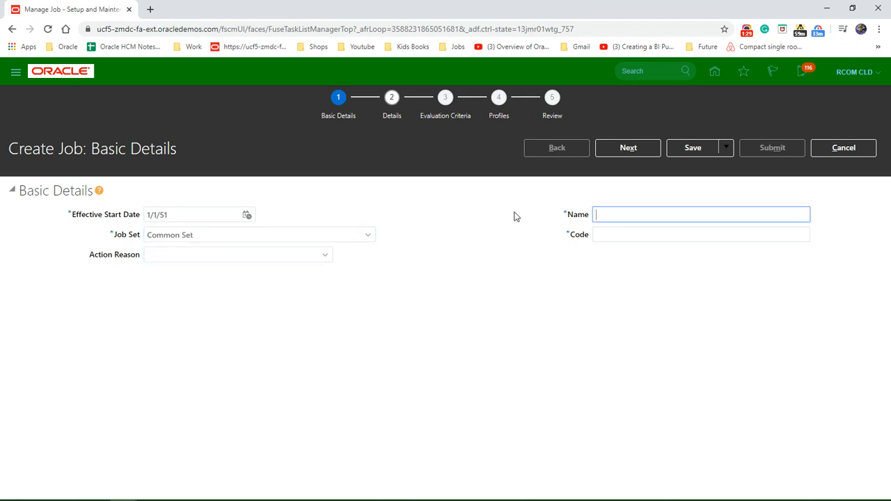
type("BMW SALES")
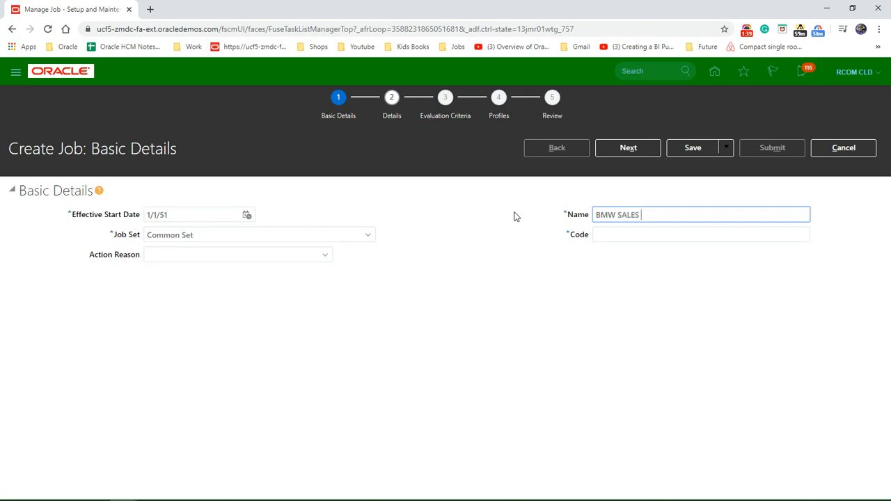
type("PART EXCHANGE")
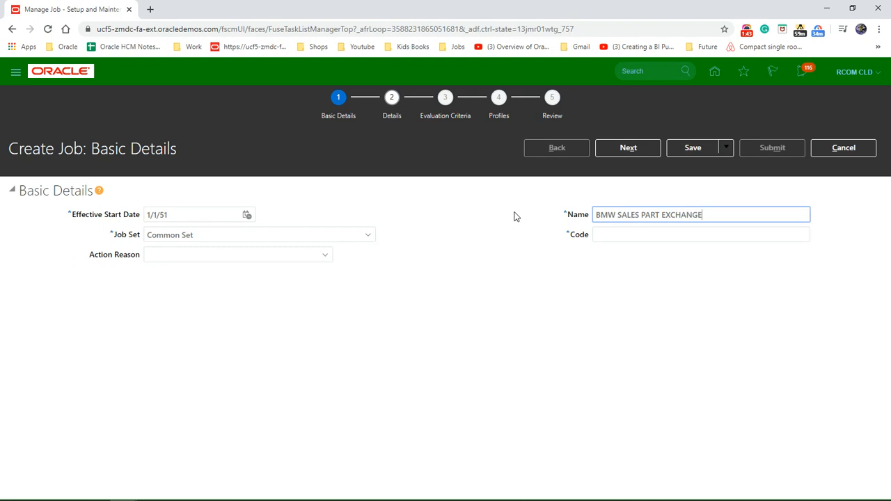
left_click(701, 234)
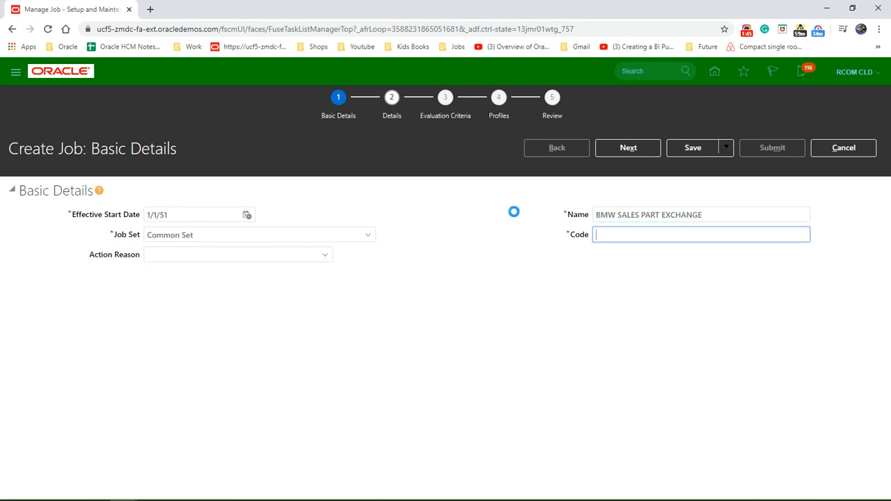
type("BMW")
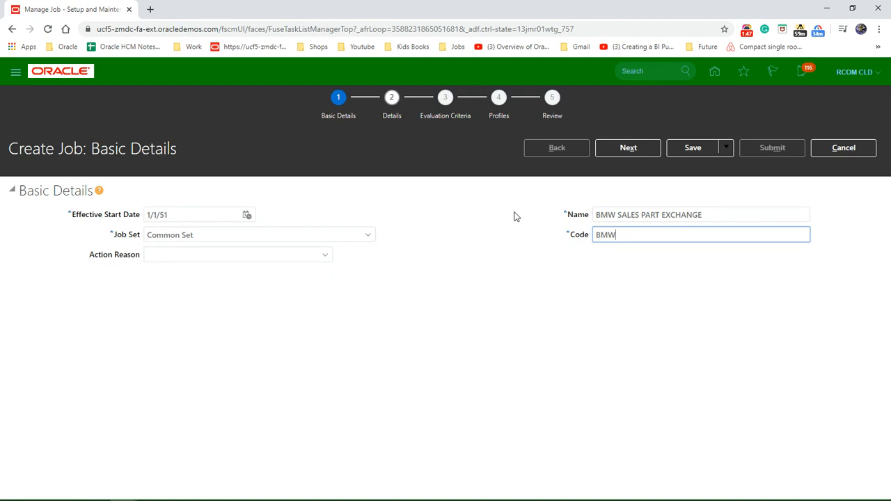
type("_S")
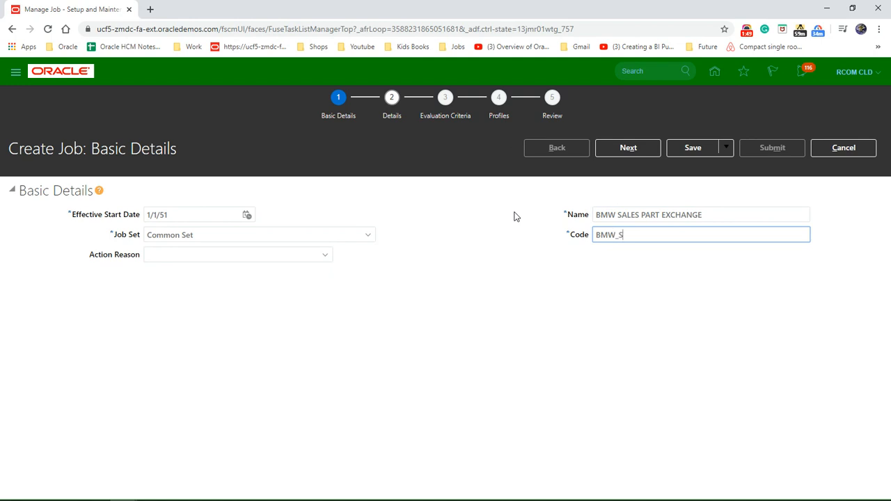
type("ALED")
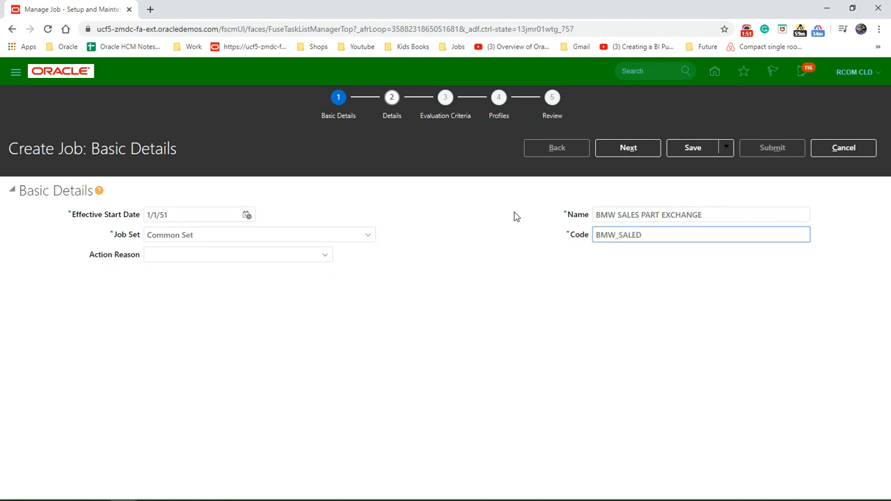
type("BMW_SALES_PART")
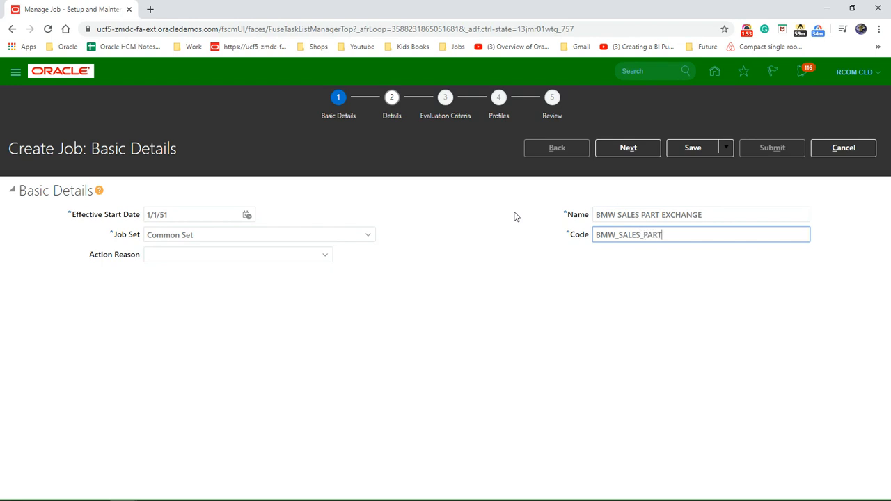
type("_EX")
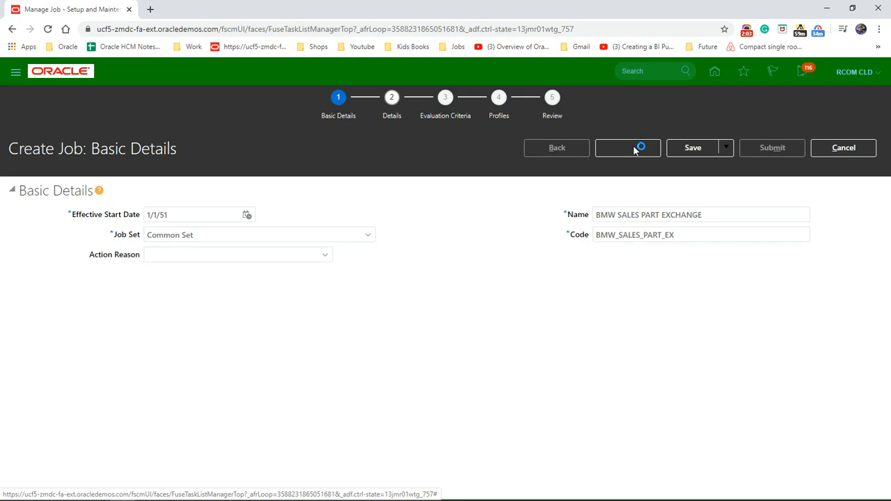
Step: Advance to Job Details and mark the job as full time and regular
left_click(627, 148)
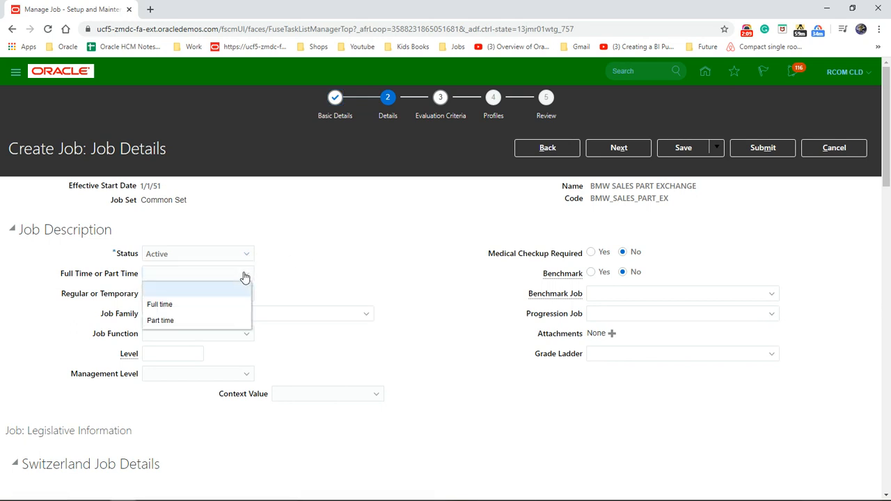
left_click(161, 304)
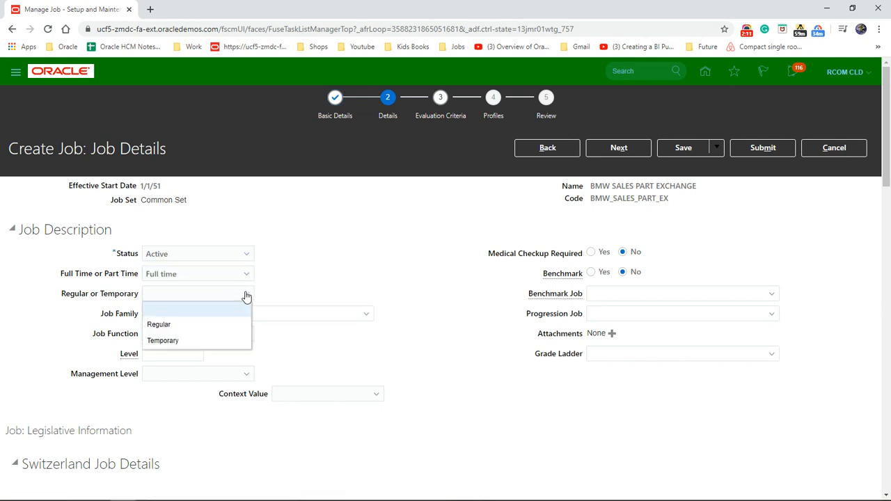
left_click(160, 325)
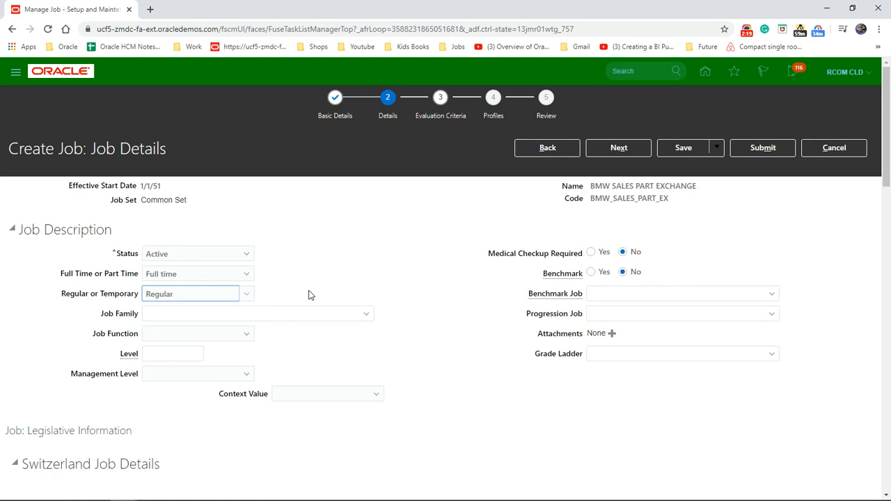
mouse_move(362, 321)
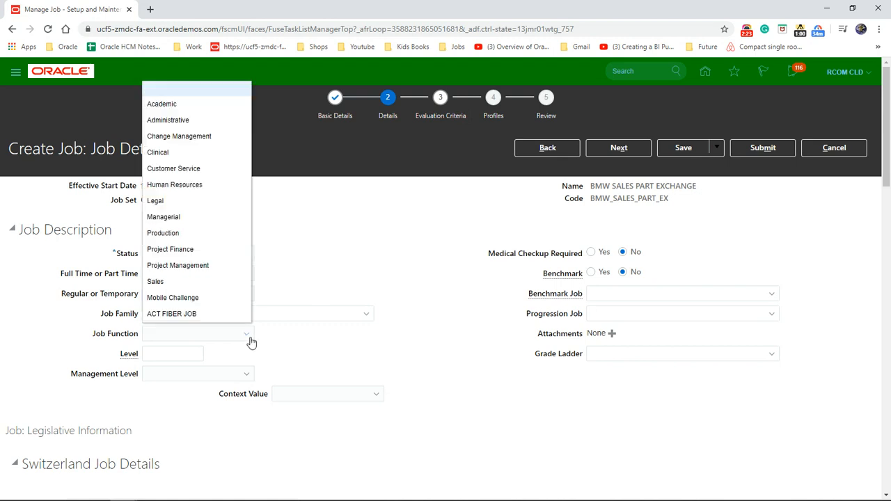
Step: Set job function Sales, level 2 and management level Supervisor
left_click(155, 281)
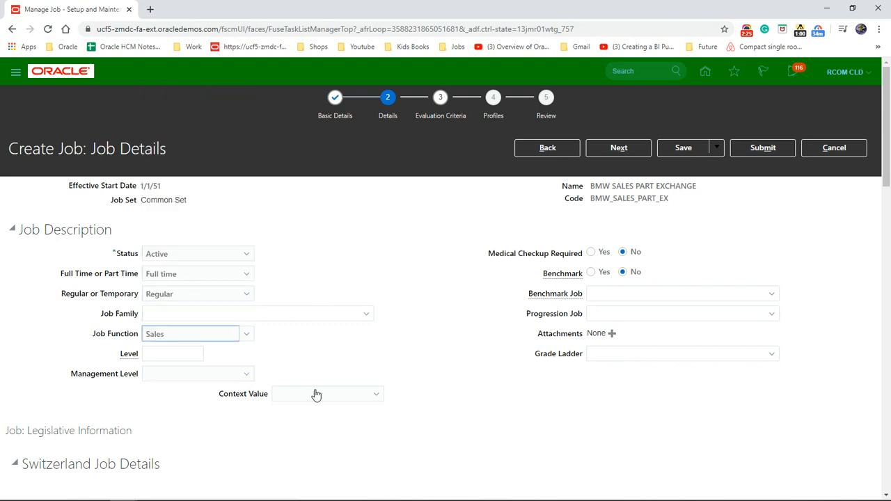
left_click(172, 354)
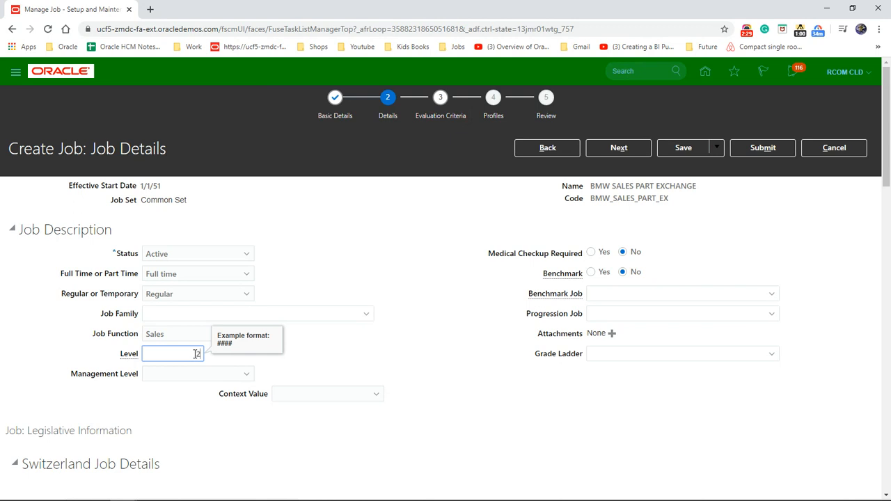
type("2")
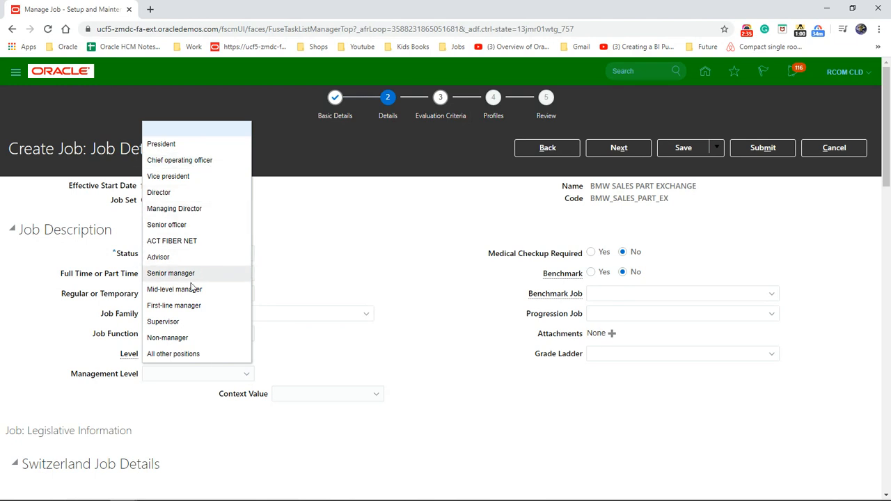
mouse_move(175, 253)
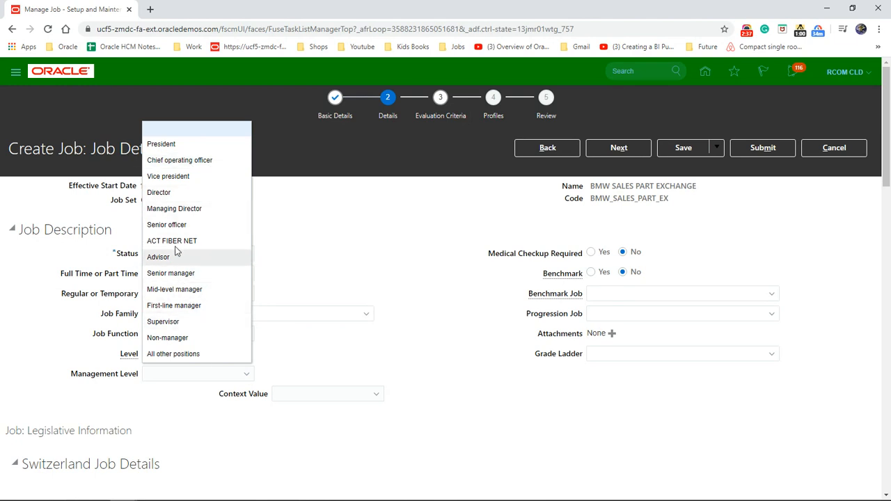
left_click(163, 322)
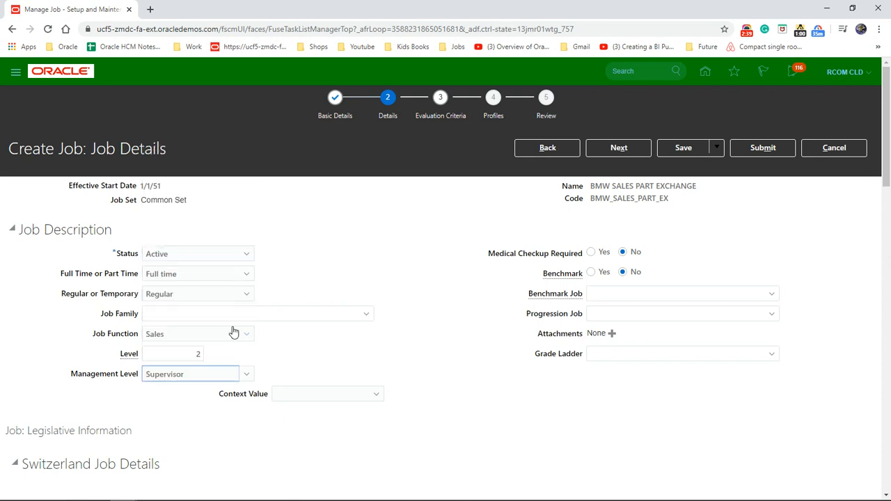
mouse_move(498, 289)
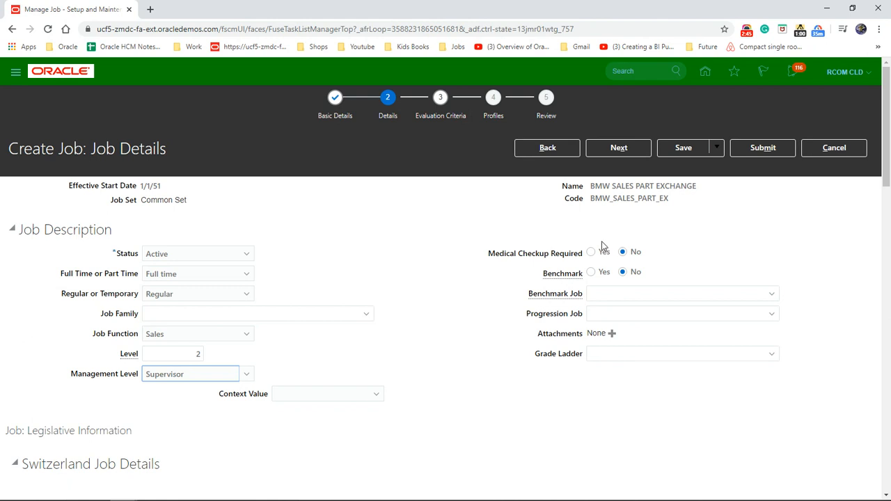
mouse_move(585, 247)
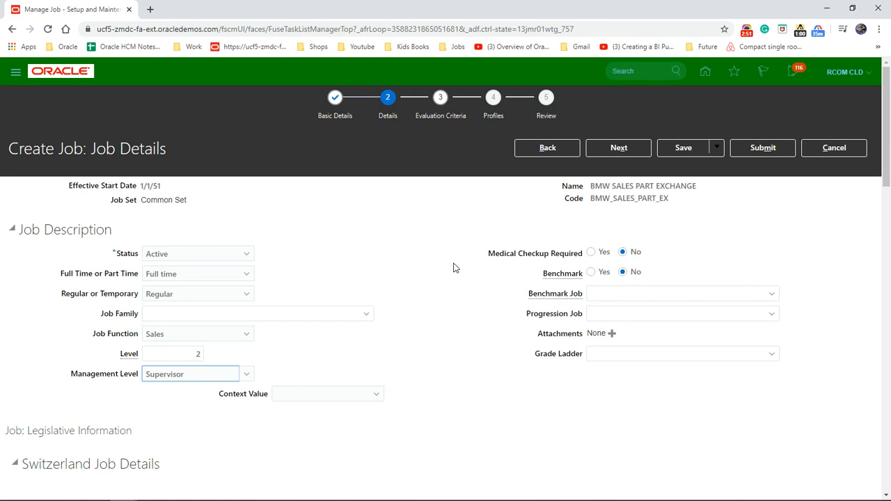
mouse_move(312, 267)
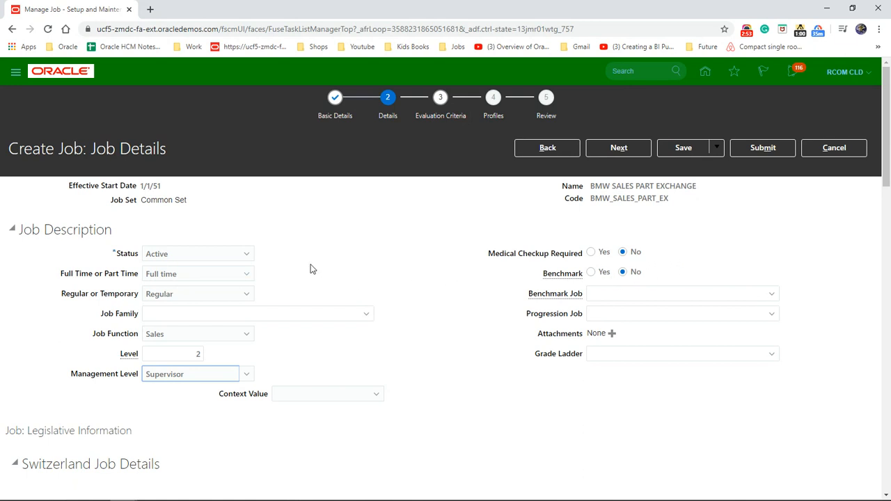
mouse_move(438, 281)
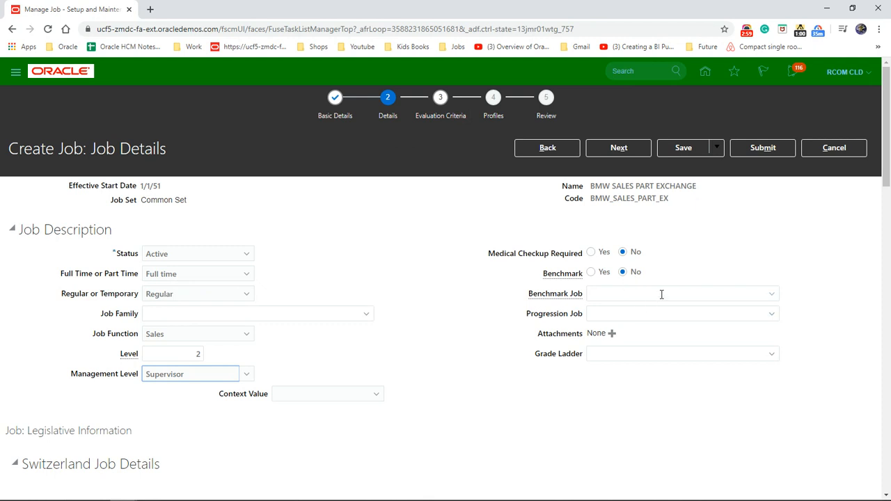
mouse_move(613, 291)
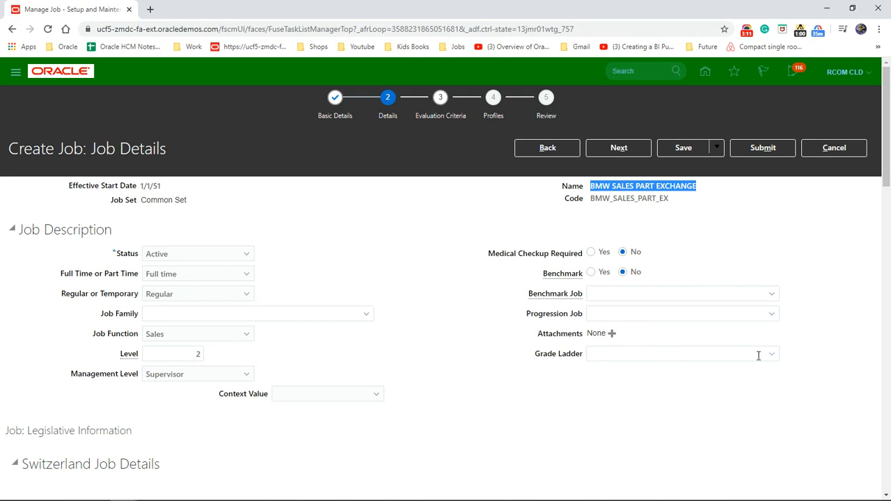
mouse_move(771, 360)
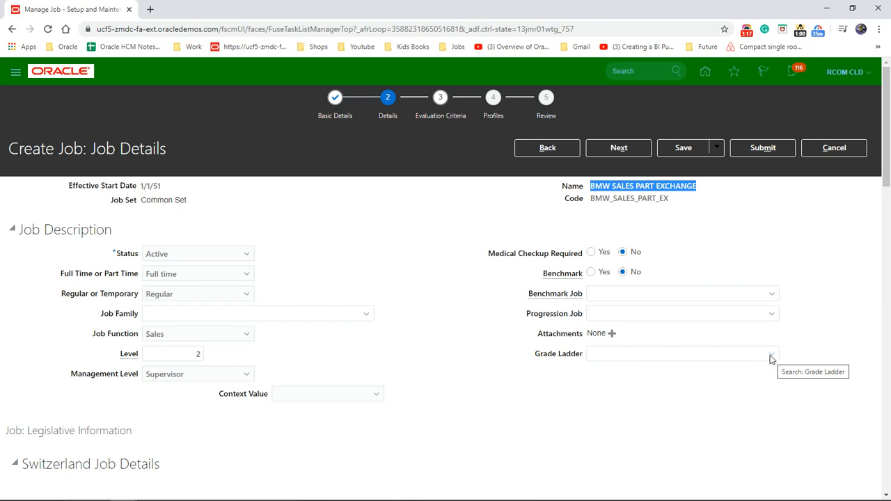
mouse_move(823, 224)
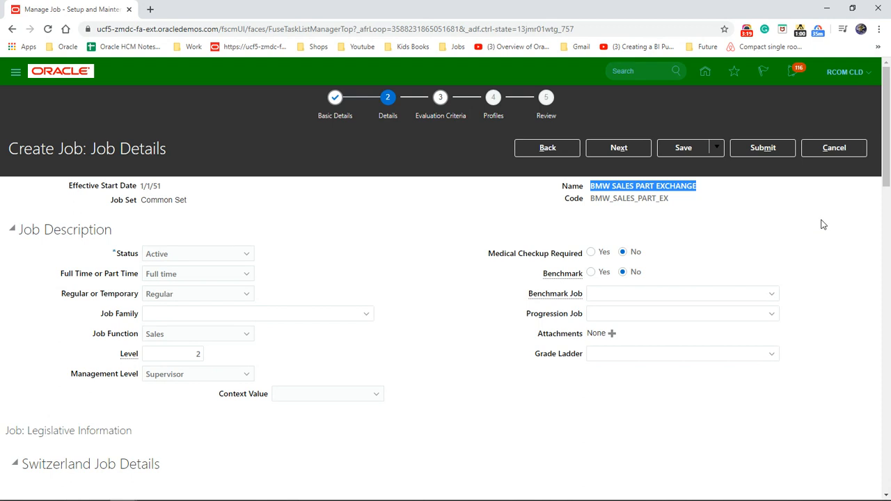
Step: Choose Hay System and score Know How 8, Accountability 9, Problem Solving 4
left_click(618, 148)
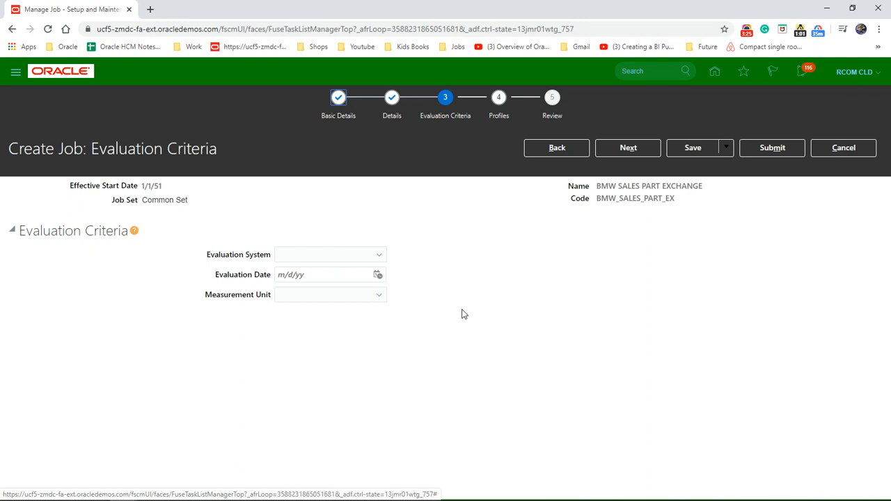
mouse_move(379, 255)
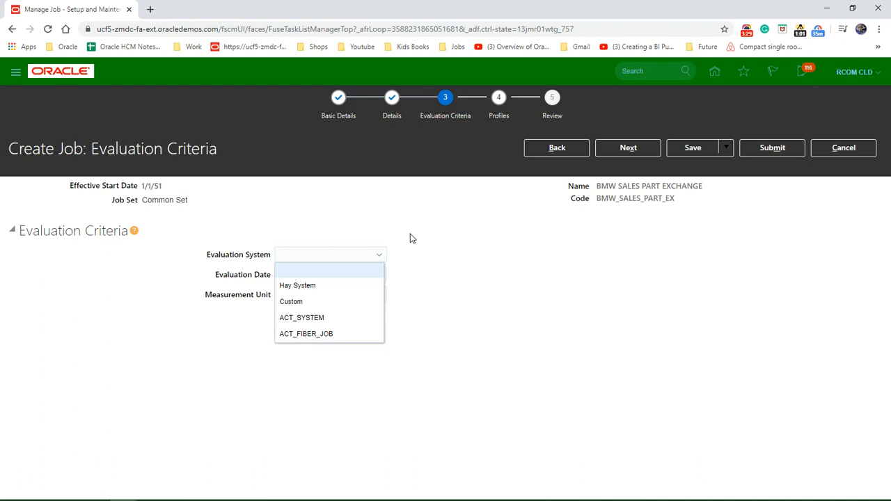
mouse_move(333, 277)
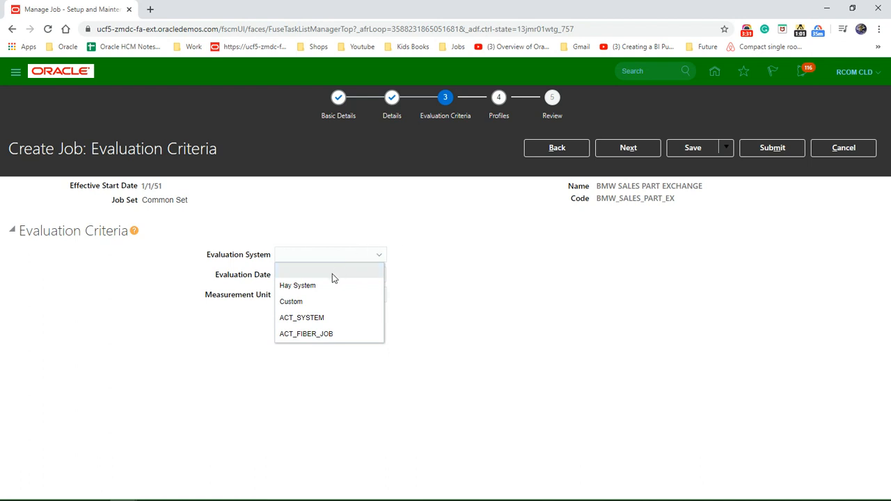
left_click(296, 285)
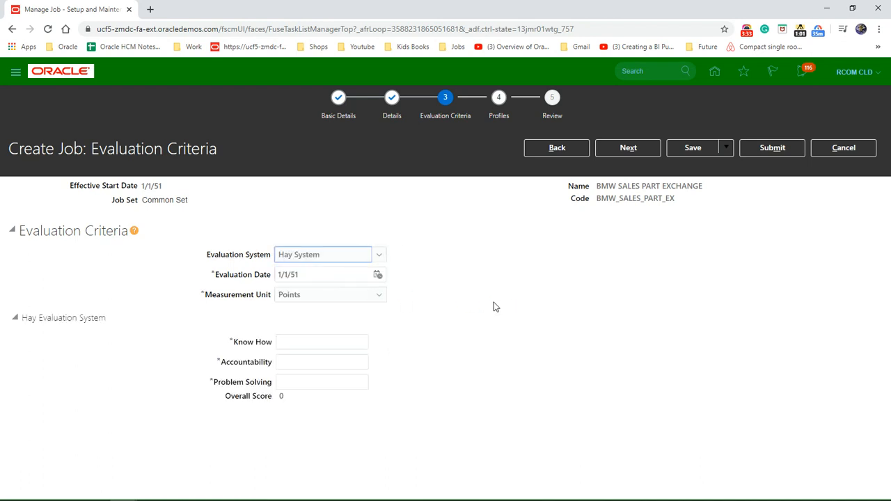
left_click(322, 341)
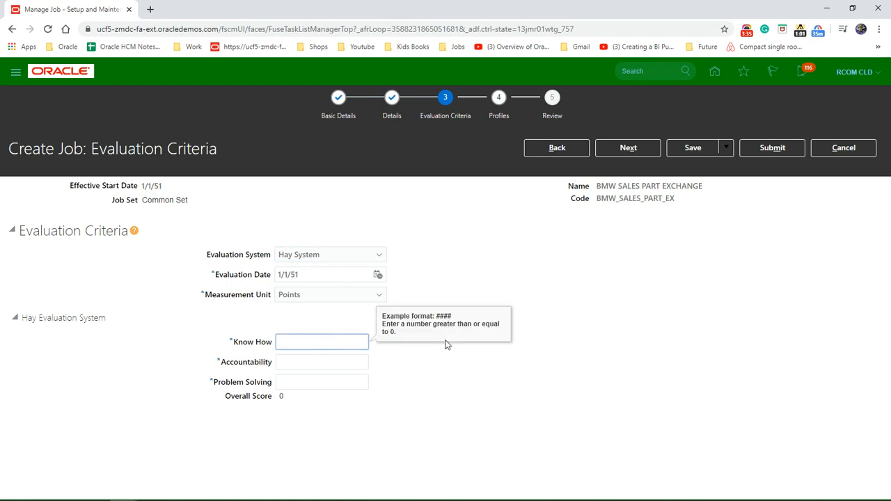
mouse_move(386, 384)
type("8")
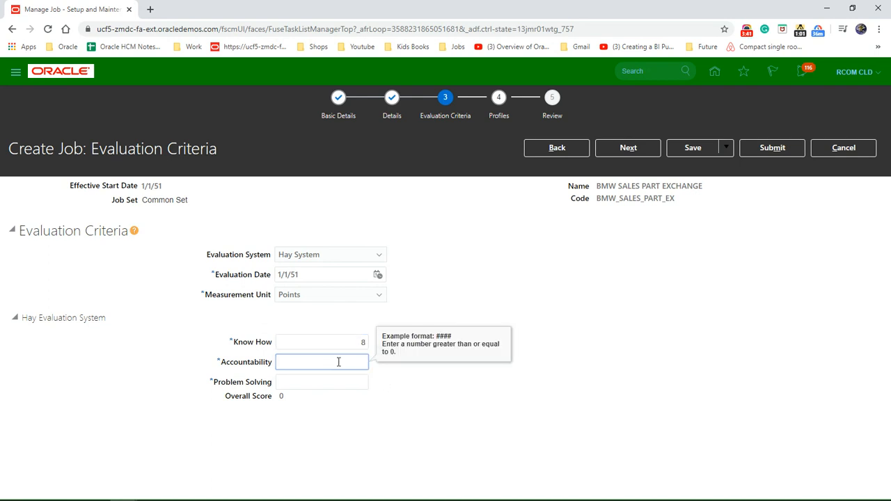
type("9")
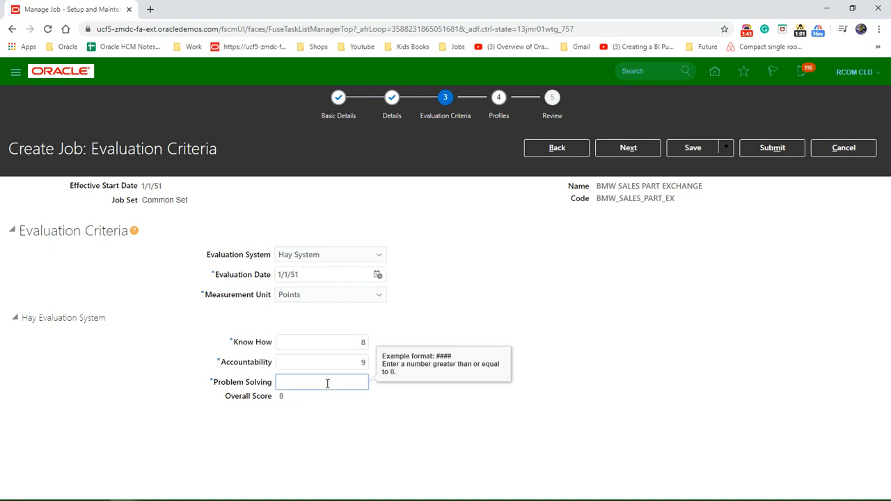
type("4")
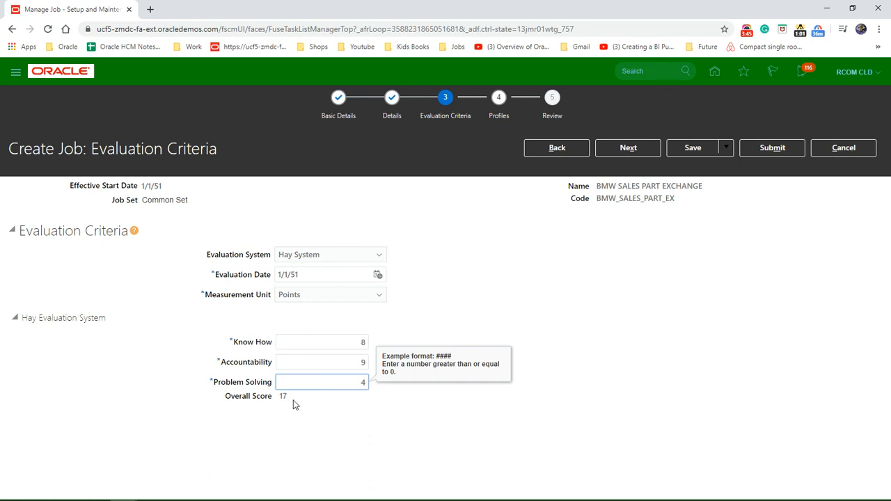
mouse_move(286, 406)
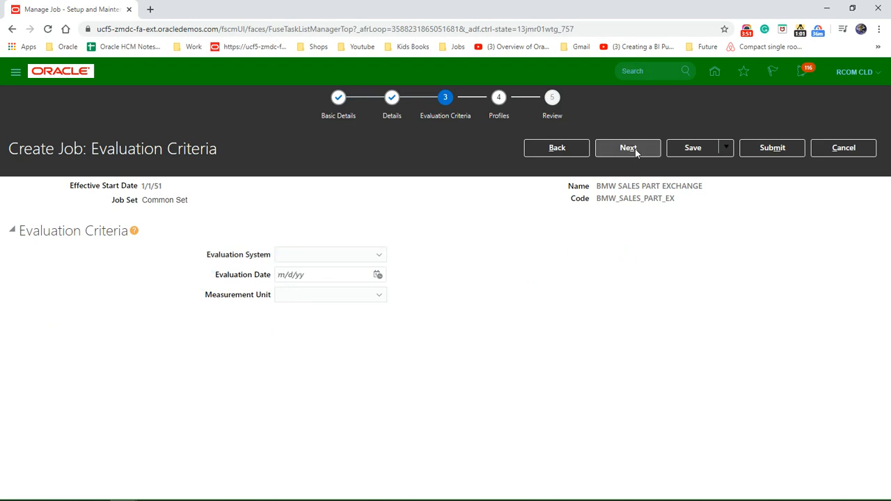
Step: Move on to the Profiles step, which has no profiles attached
left_click(627, 147)
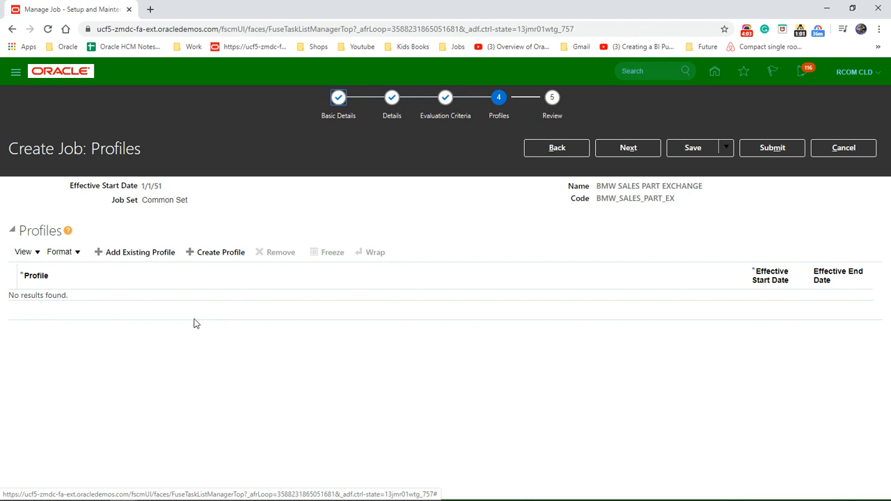
mouse_move(337, 360)
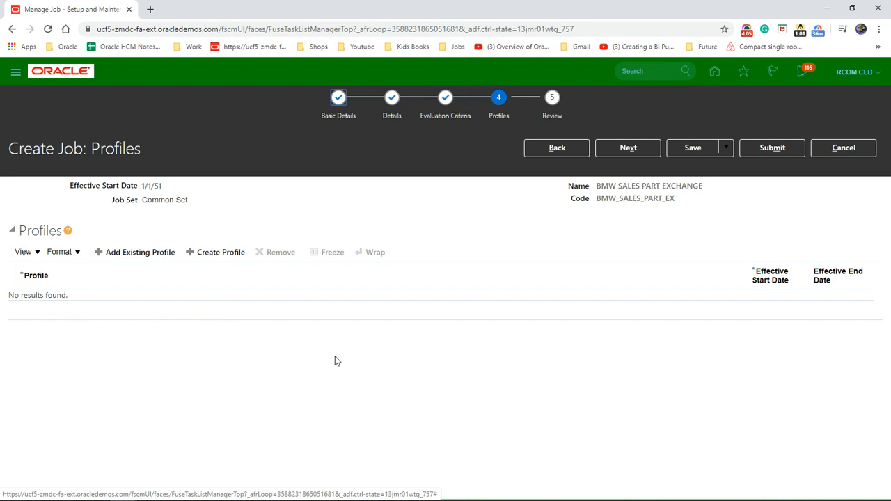
mouse_move(143, 331)
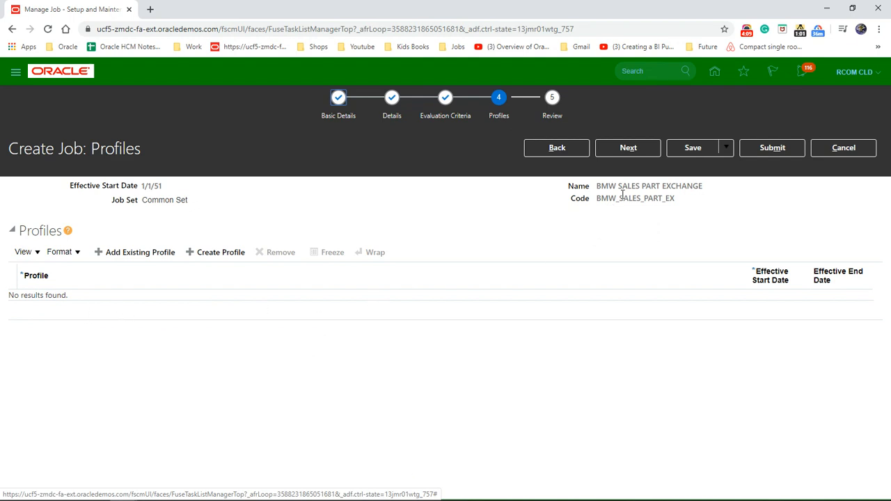
Step: Review the new job's summary and submit it
left_click(627, 148)
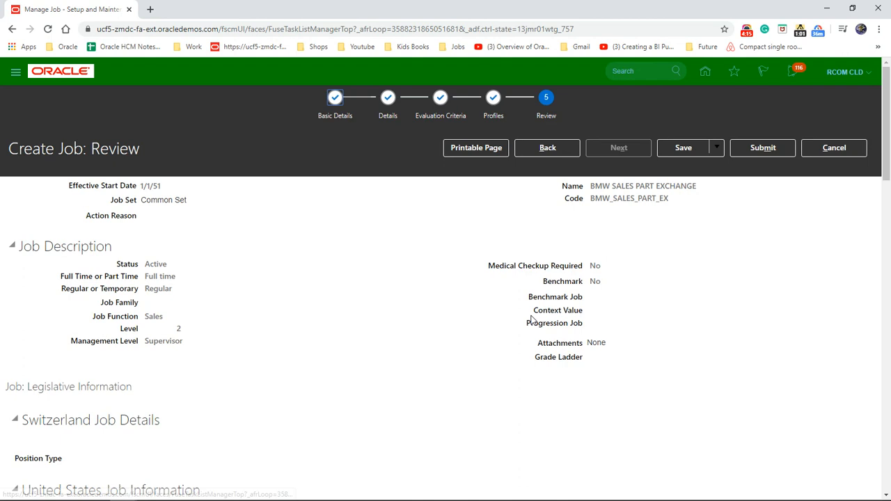
mouse_move(765, 324)
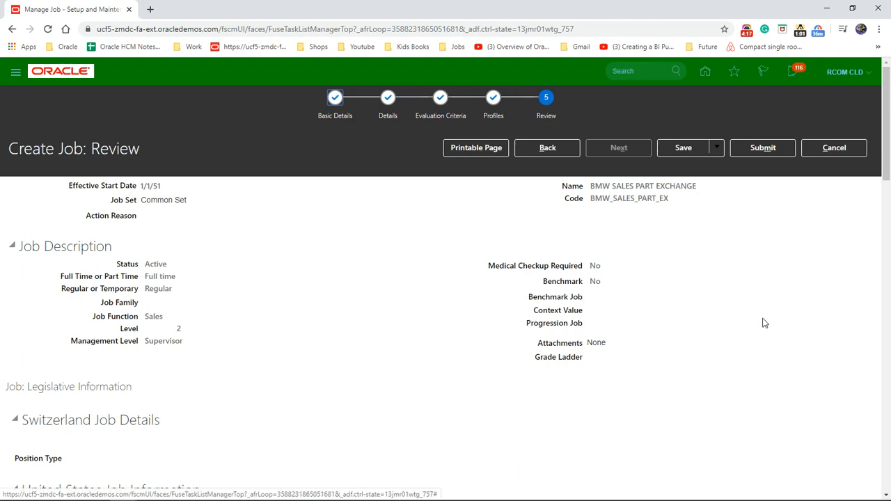
mouse_move(722, 252)
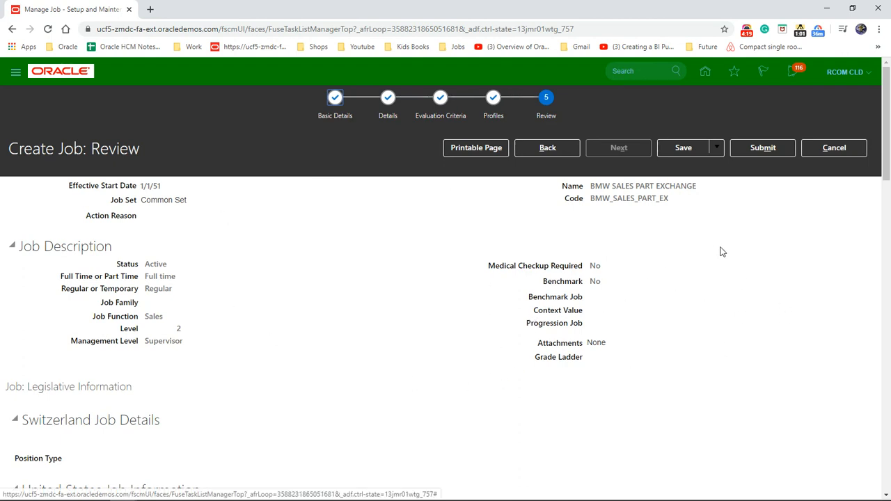
left_click(762, 148)
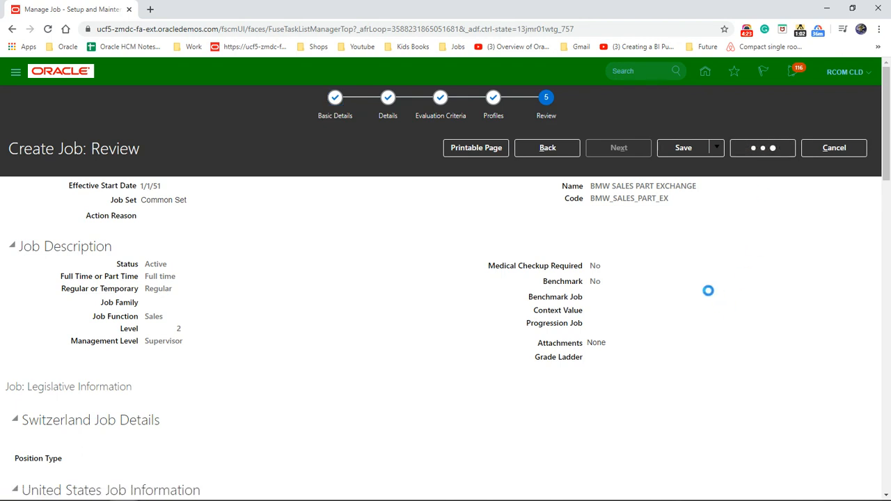
Step: Accept the submission warning so 'The request was submitted.' appears
left_click(762, 147)
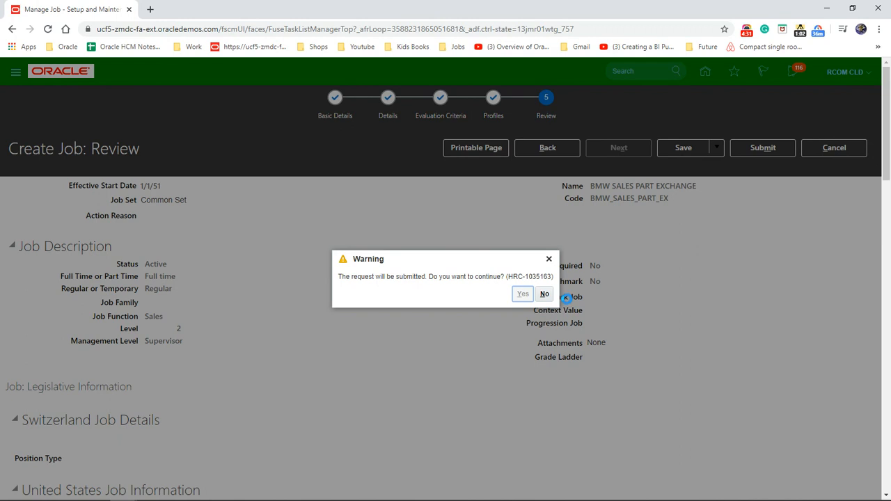
left_click(522, 293)
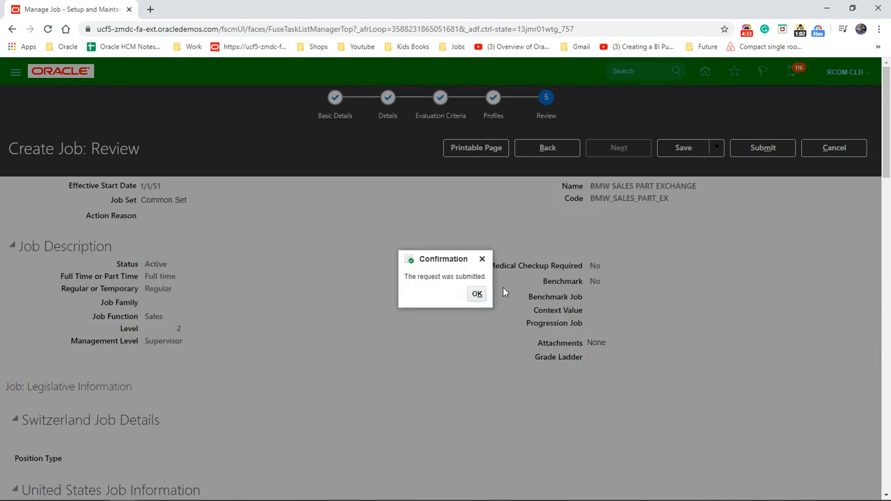